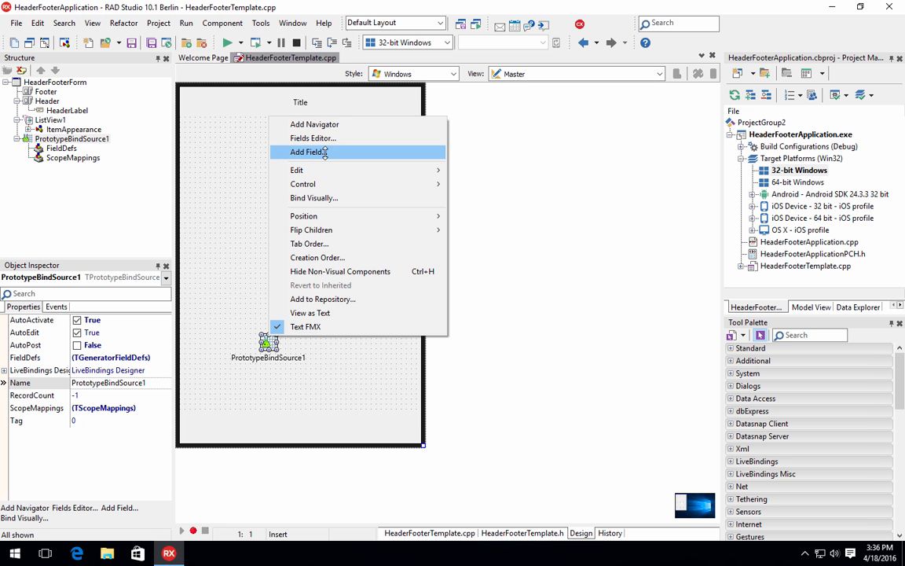
- Add generated sample data fields to PrototypeBindSource1 via Add Field
{"action": "left_click", "coordinate": [313, 197]}
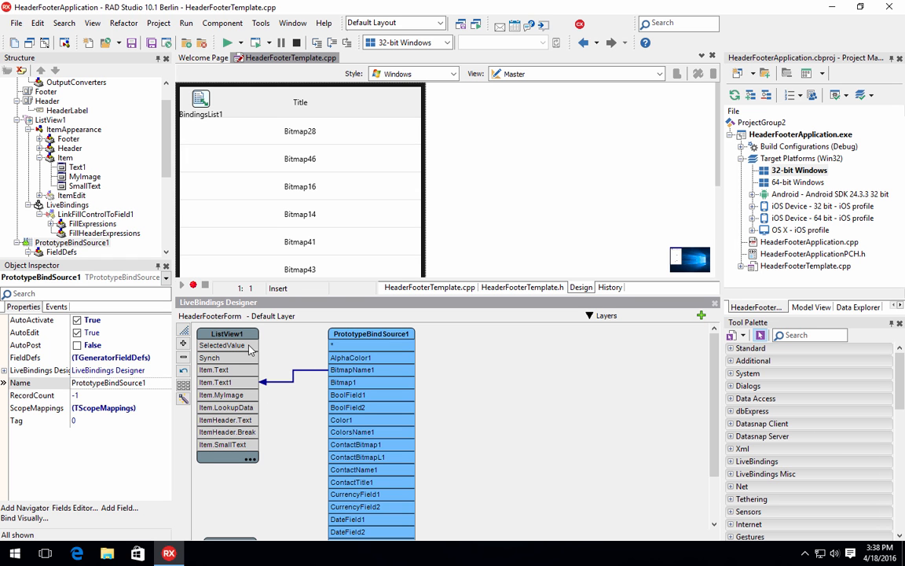